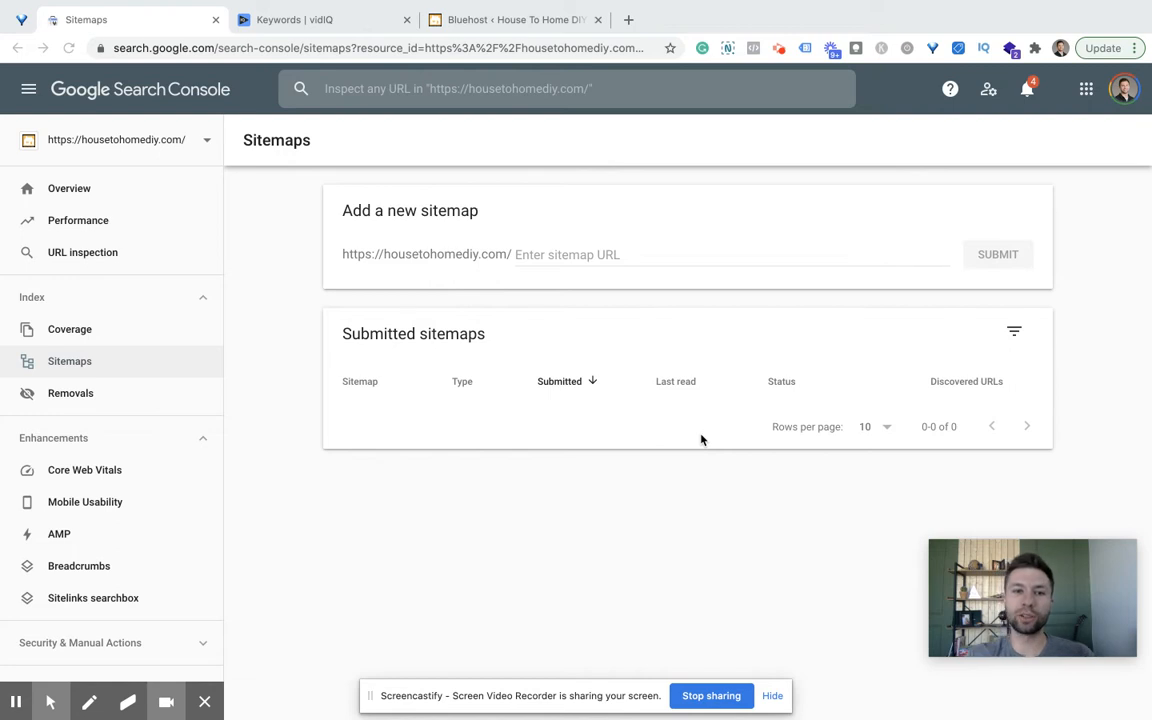
{"action": "mouse_move", "coordinate": [602, 310]}
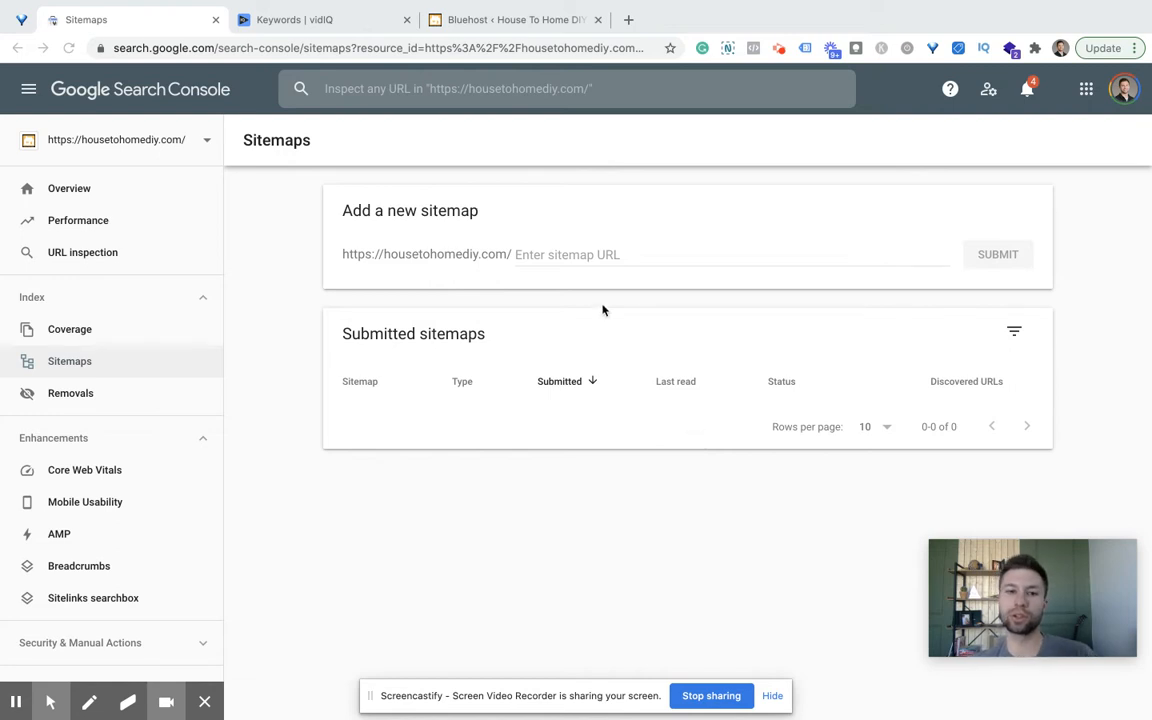
{"action": "mouse_move", "coordinate": [556, 264]}
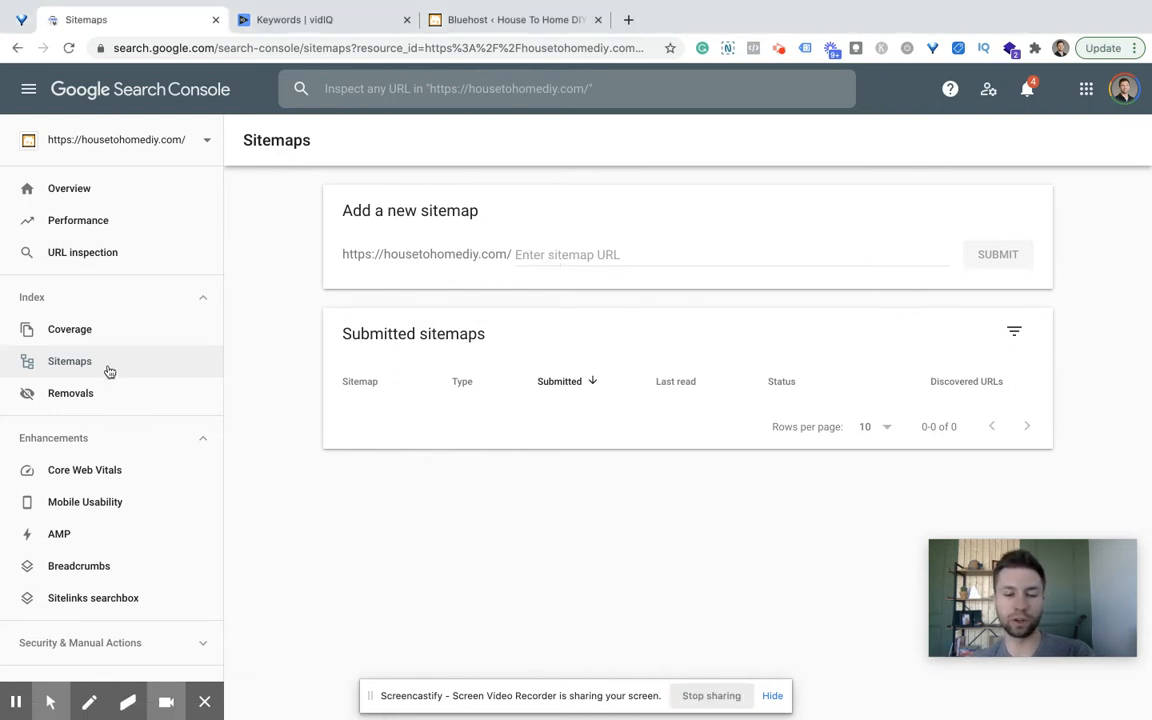
{"action": "mouse_move", "coordinate": [664, 296]}
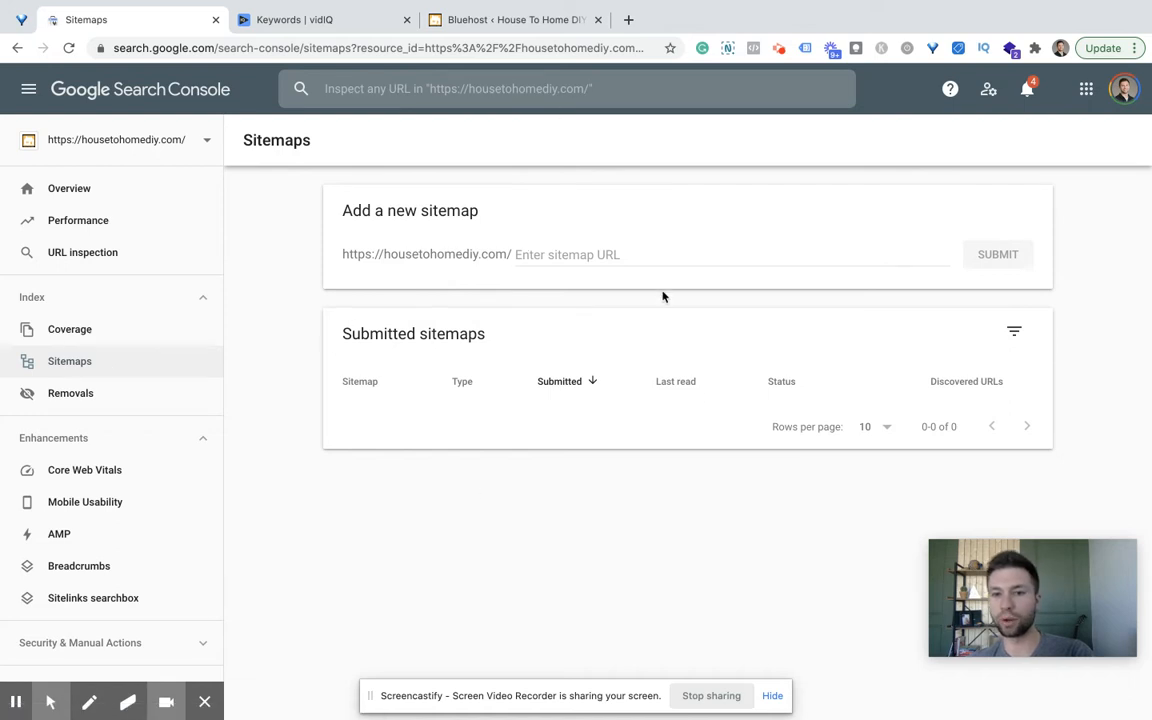
{"action": "mouse_move", "coordinate": [564, 280]}
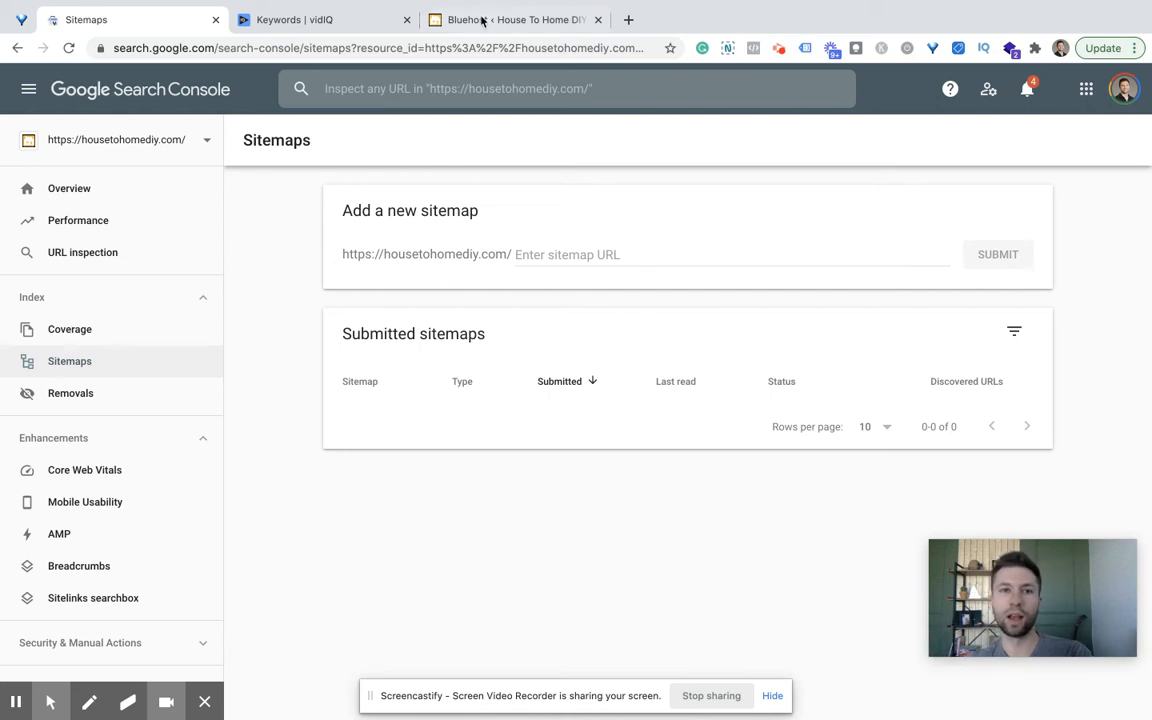
- Search the WordPress plugin directory for Yoast SEO and confirm it shows Active
{"action": "left_click", "coordinate": [512, 20]}
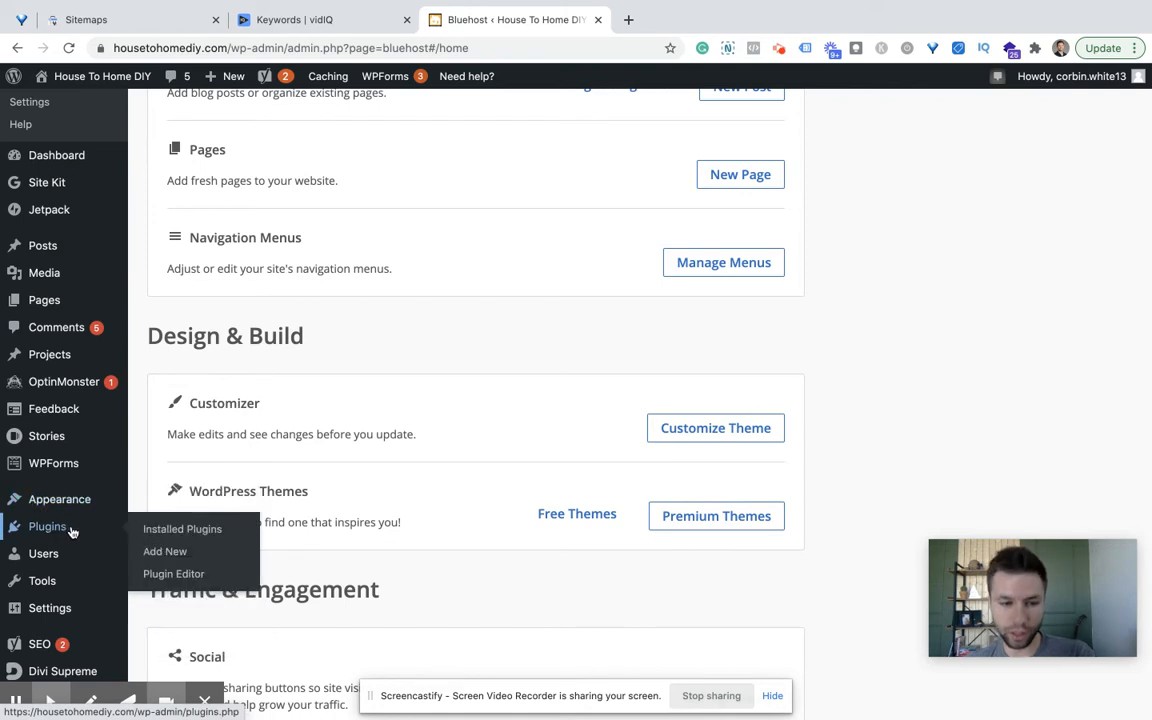
{"action": "left_click", "coordinate": [164, 552]}
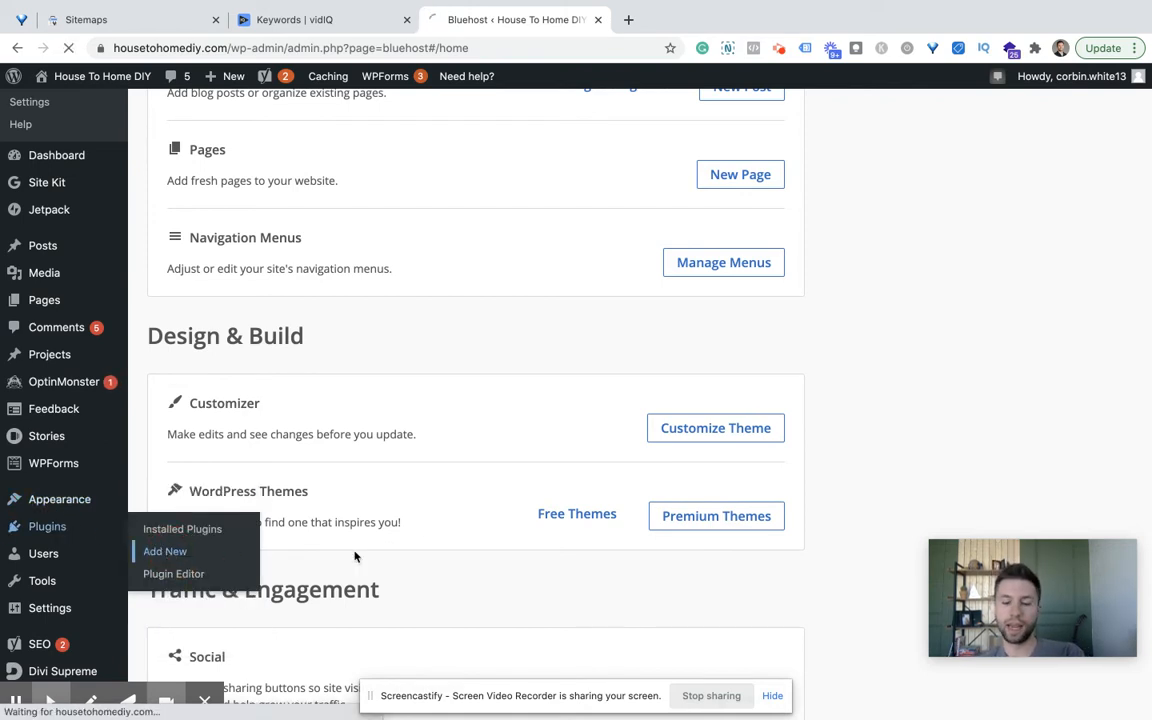
{"action": "mouse_move", "coordinate": [712, 386]}
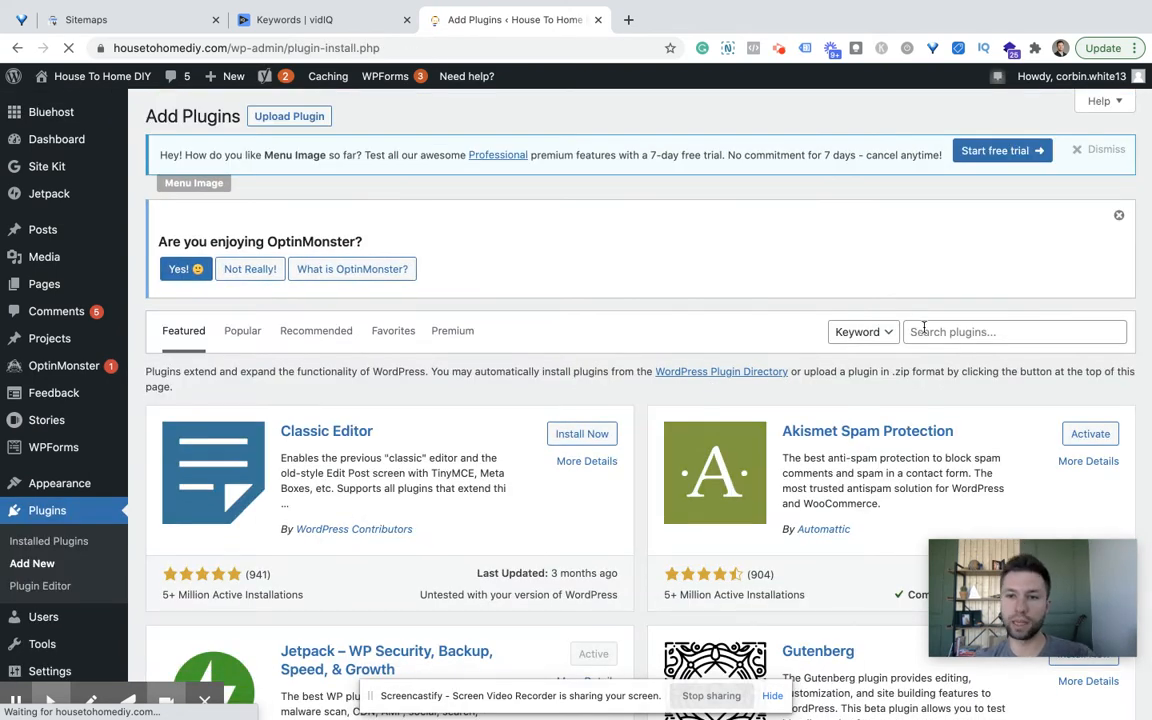
{"action": "type", "text": "yoast seo"}
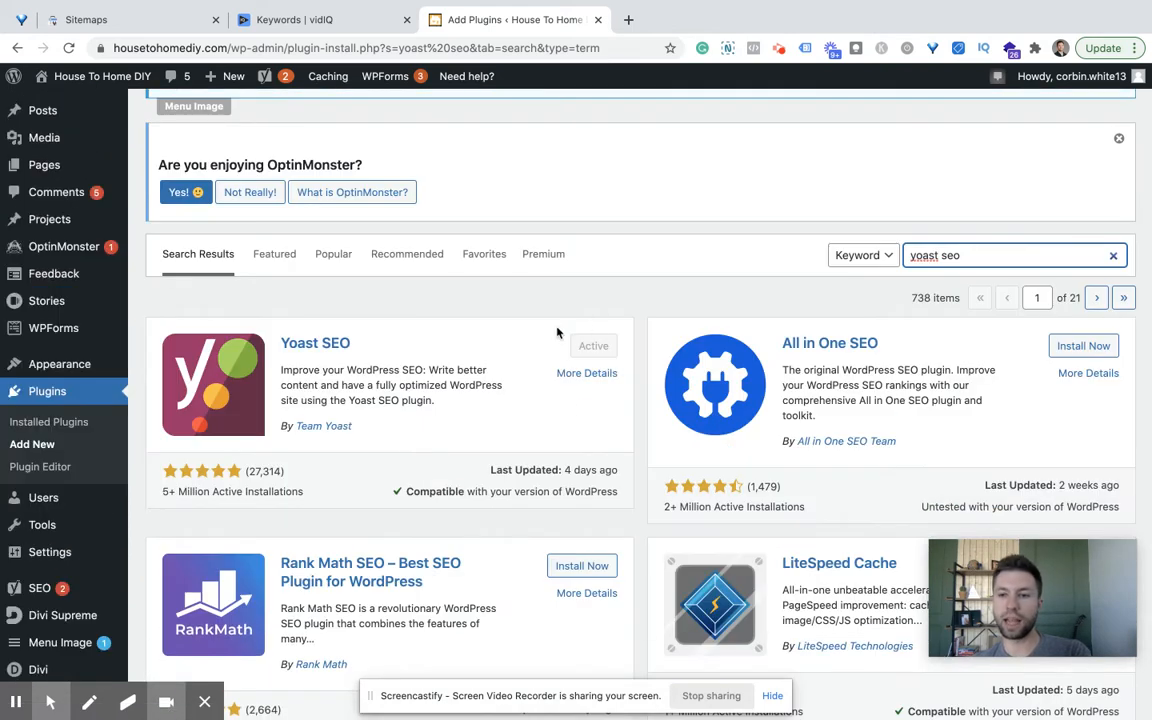
{"action": "mouse_move", "coordinate": [616, 388]}
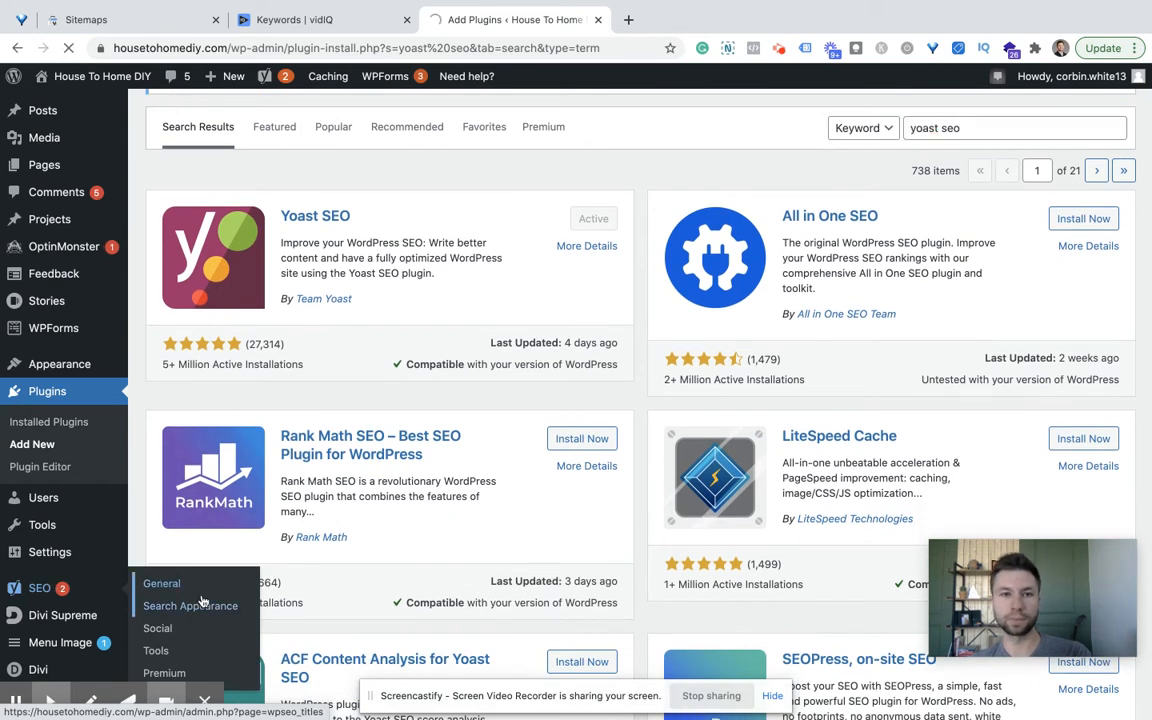
- Confirm XML sitemaps is On in Yoast SEO Features and view the generated sitemap index
{"action": "left_click", "coordinate": [160, 584]}
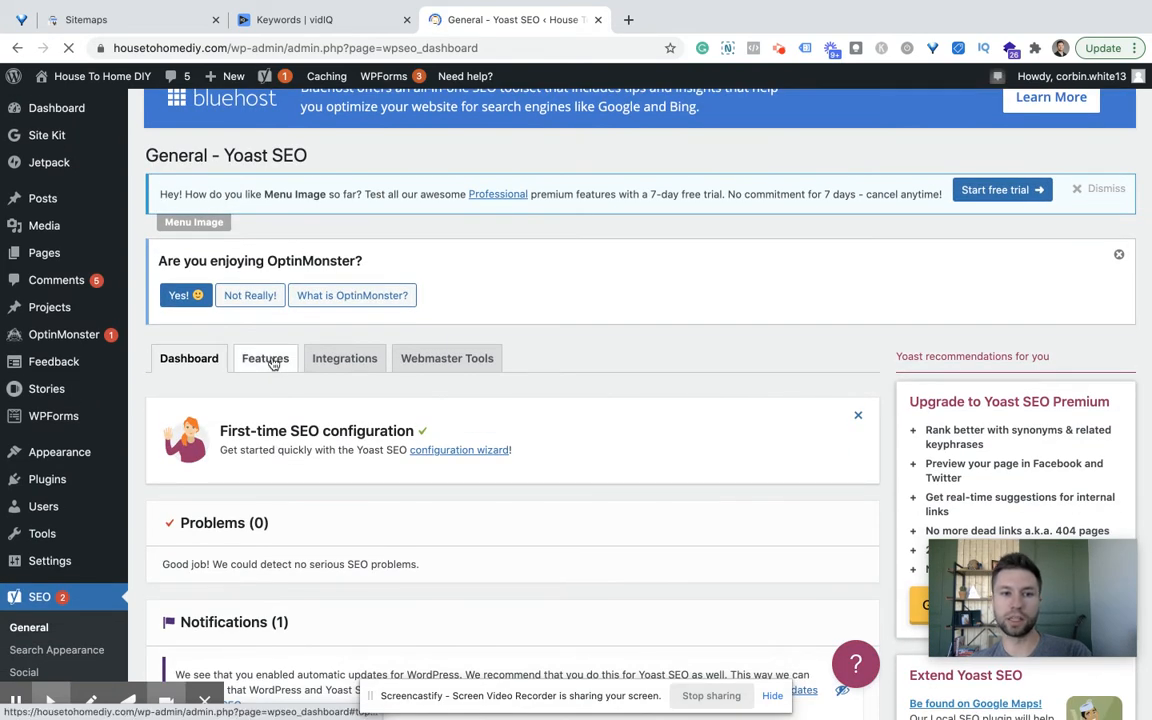
{"action": "left_click", "coordinate": [264, 358]}
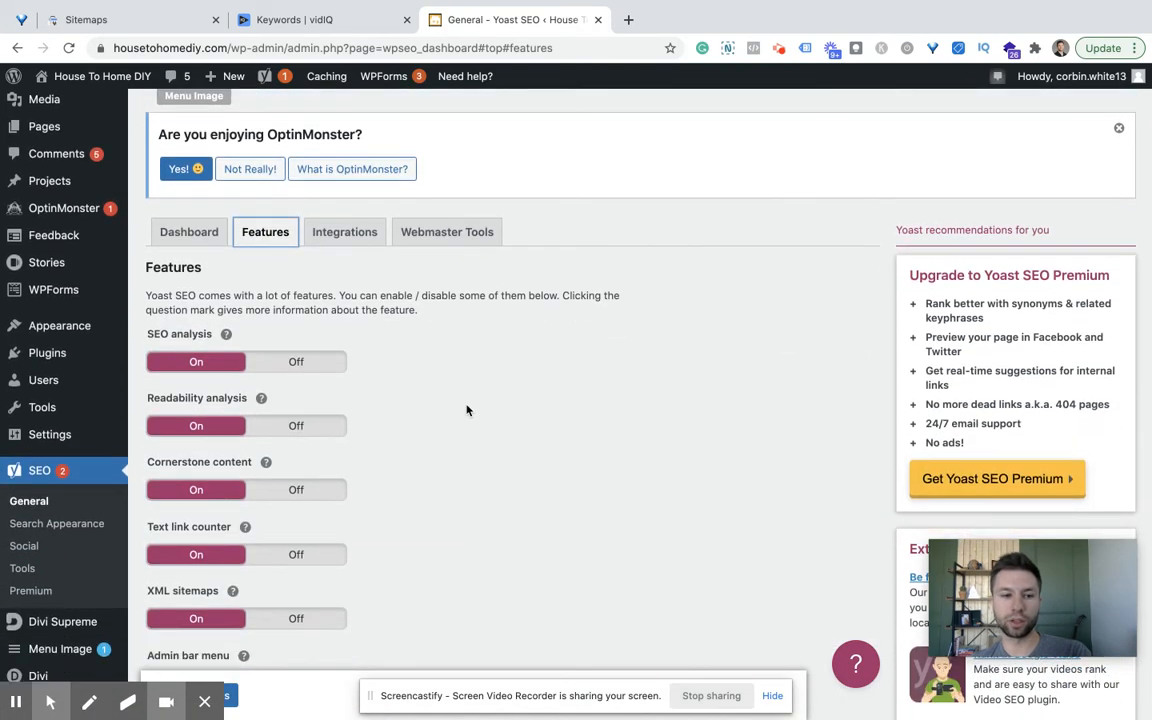
{"action": "scroll", "scroll_direction": "down", "scroll_amount": 3}
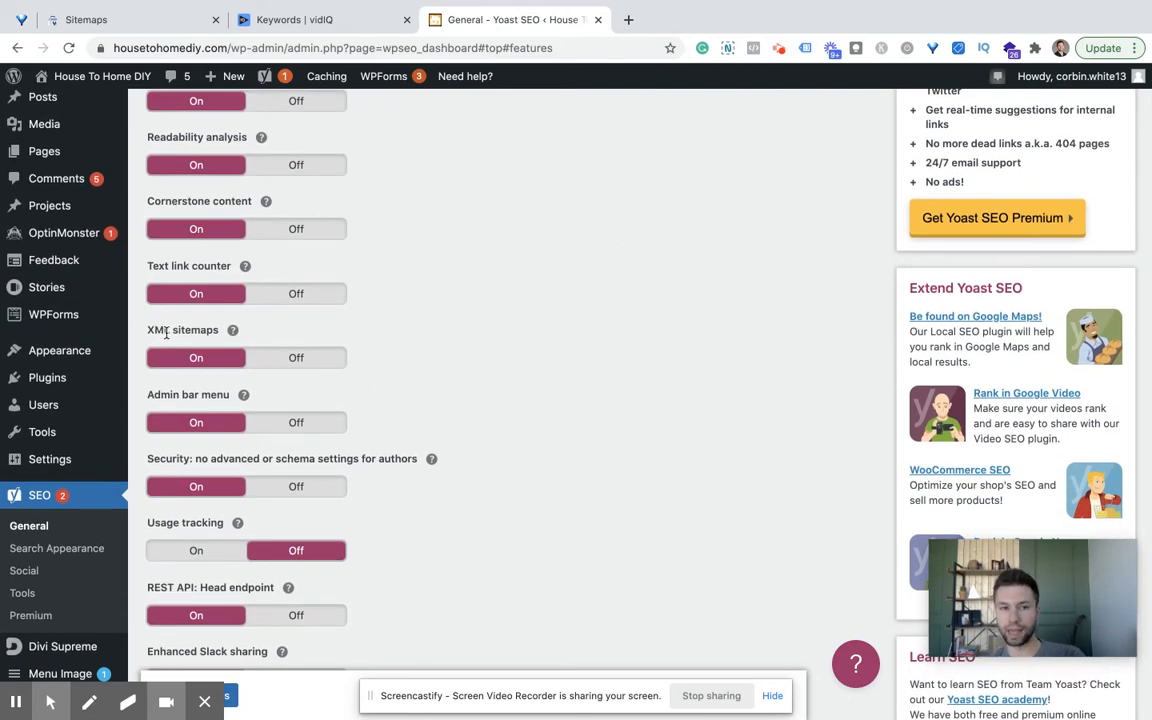
{"action": "mouse_move", "coordinate": [232, 330]}
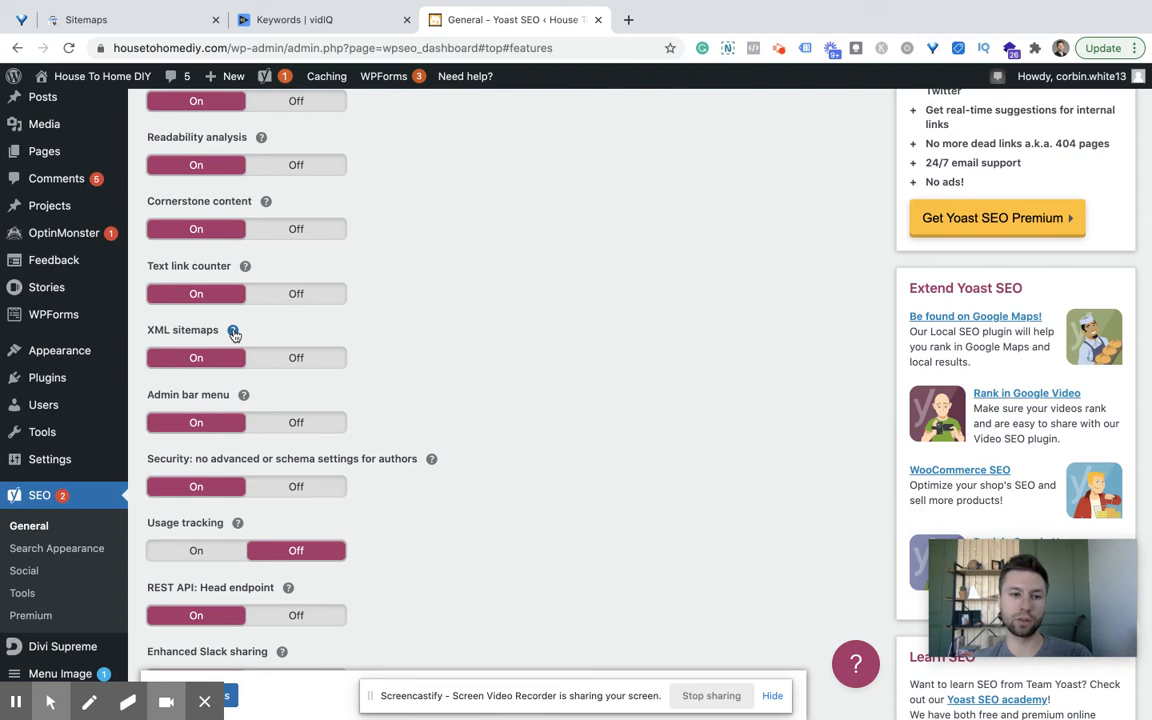
{"action": "left_click", "coordinate": [232, 330]}
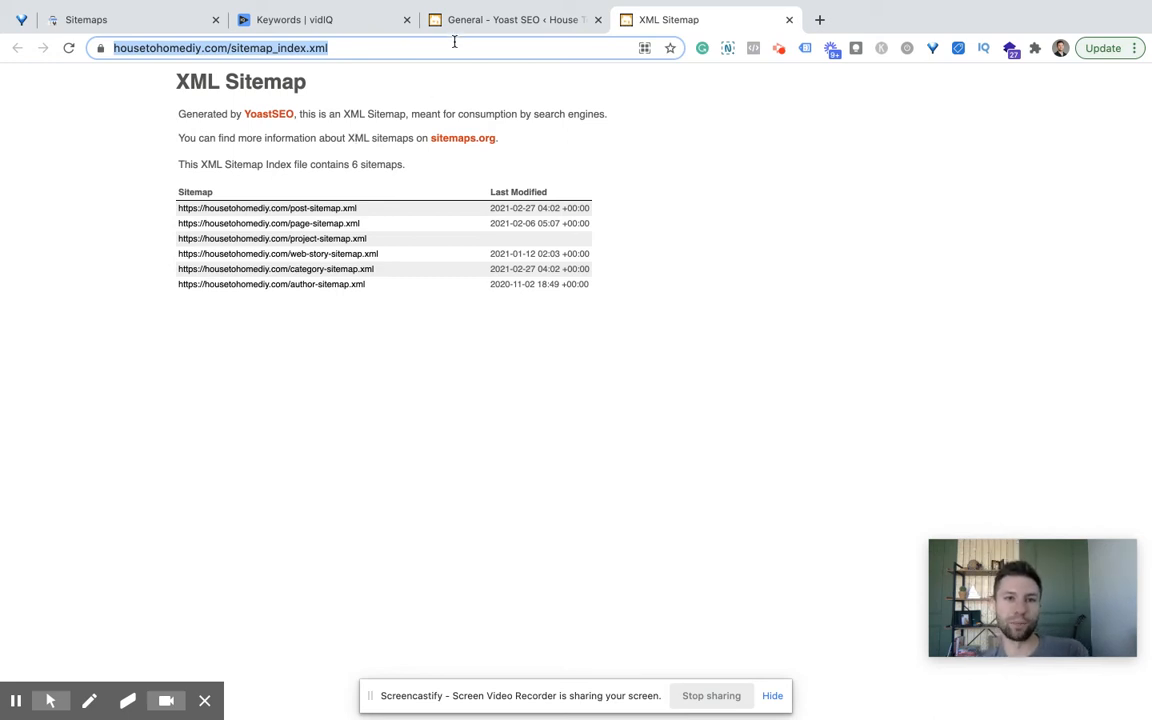
- Copy the sitemap_index.xml file name and return to the Search Console Add a new sitemap field
{"action": "left_click", "coordinate": [84, 20]}
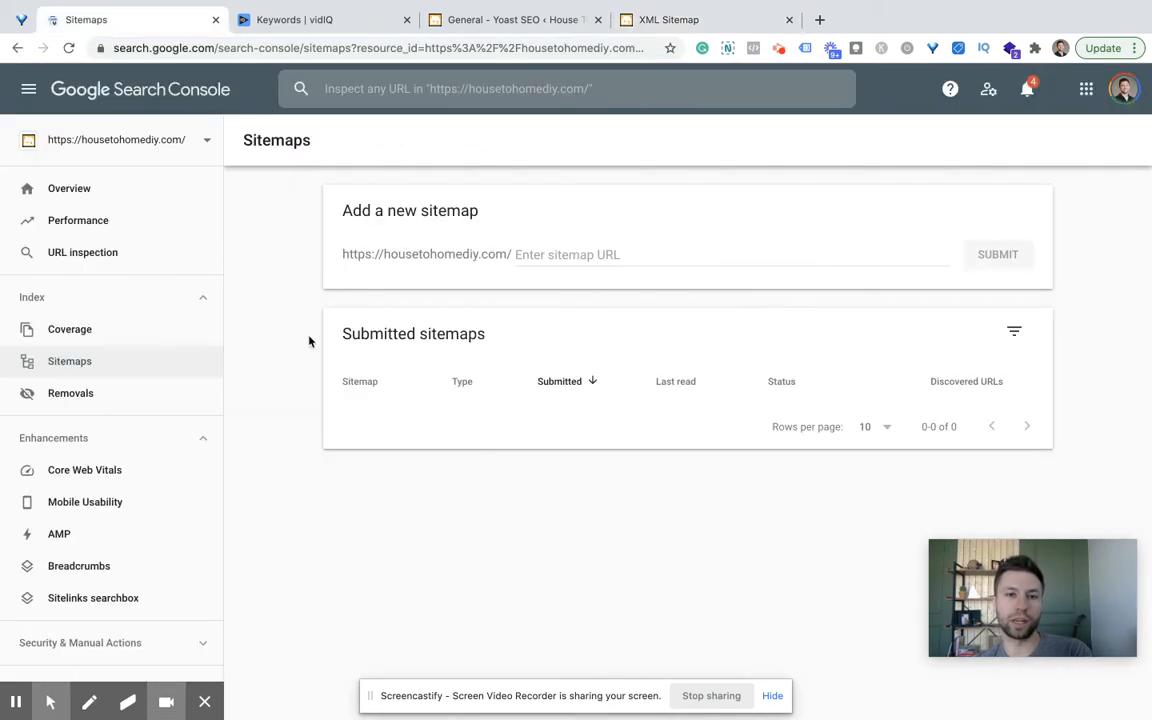
{"action": "left_click", "coordinate": [700, 254]}
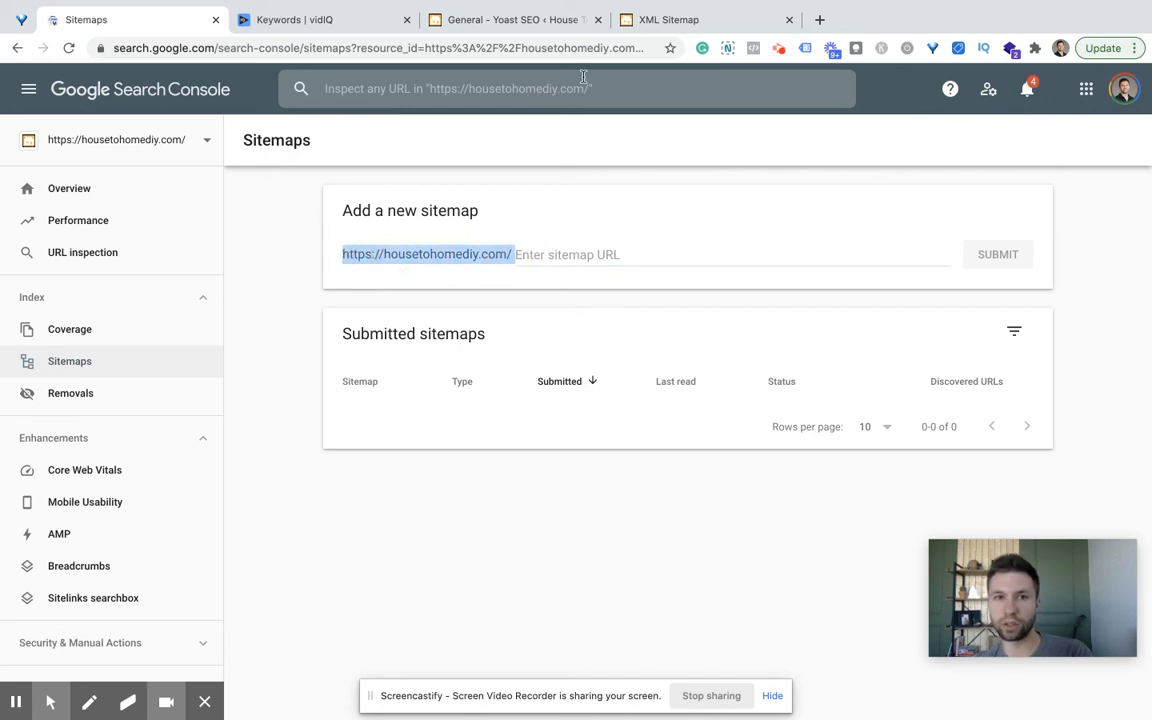
{"action": "left_click", "coordinate": [670, 20]}
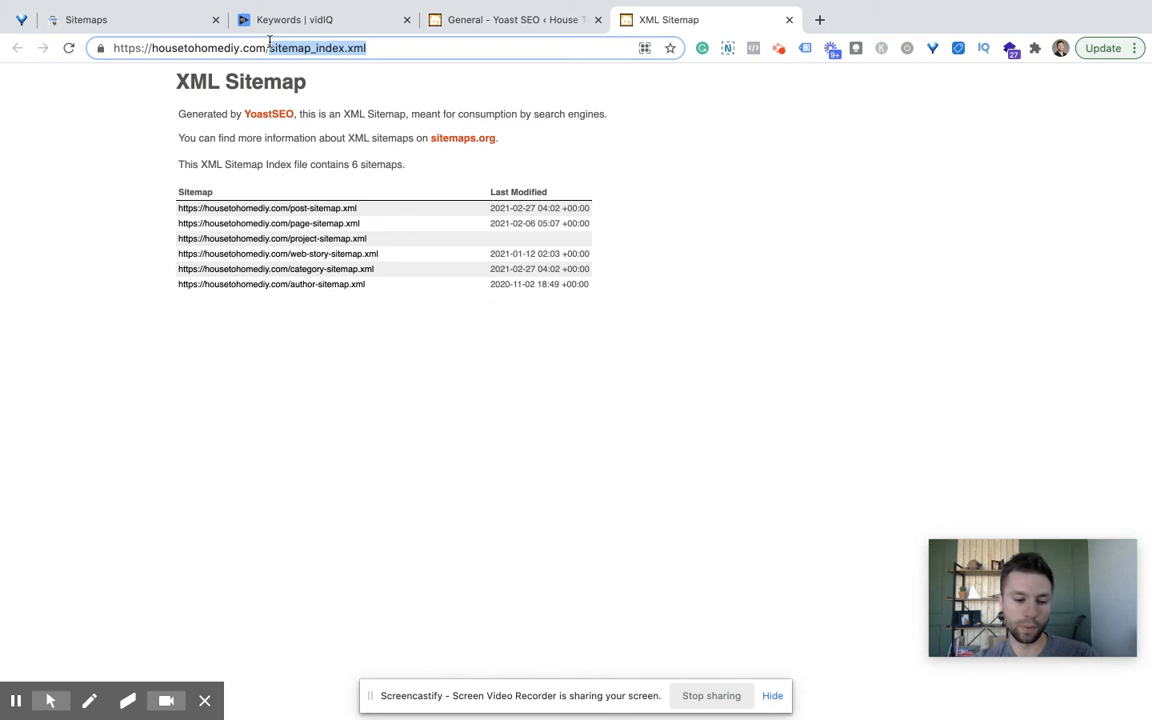
{"action": "left_click", "coordinate": [86, 20]}
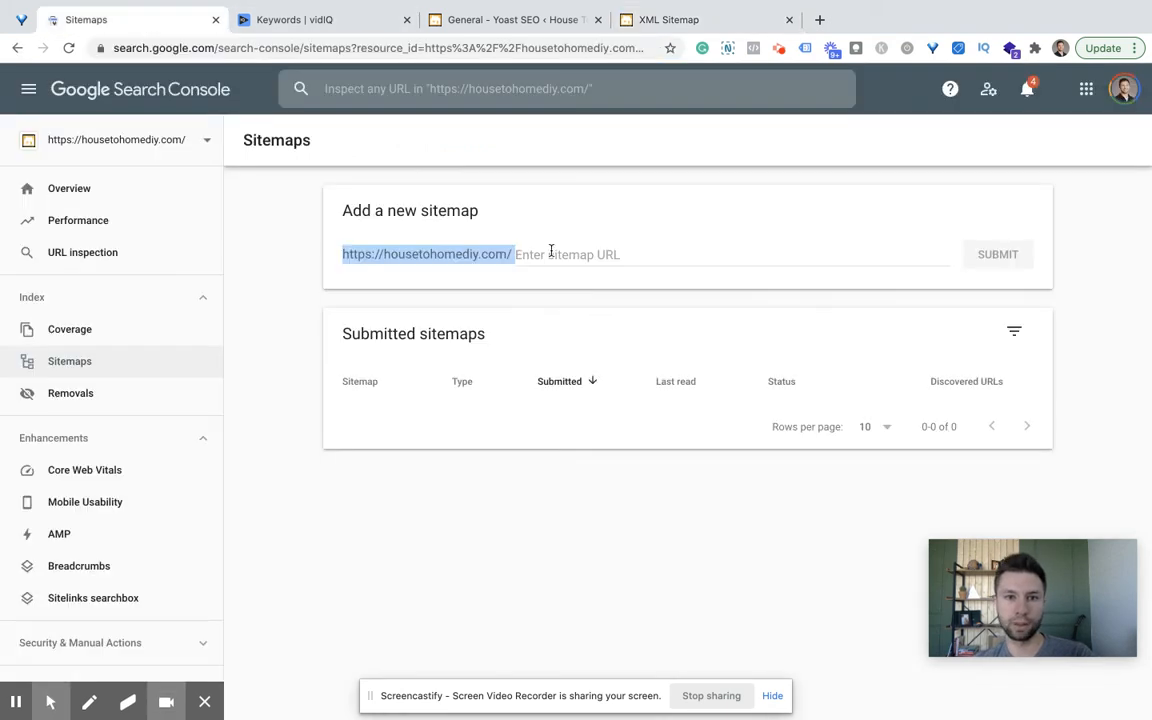
- Submit sitemap_index.xml as a new sitemap and dismiss the confirmation
{"action": "type", "text": "sitemap_index.xml"}
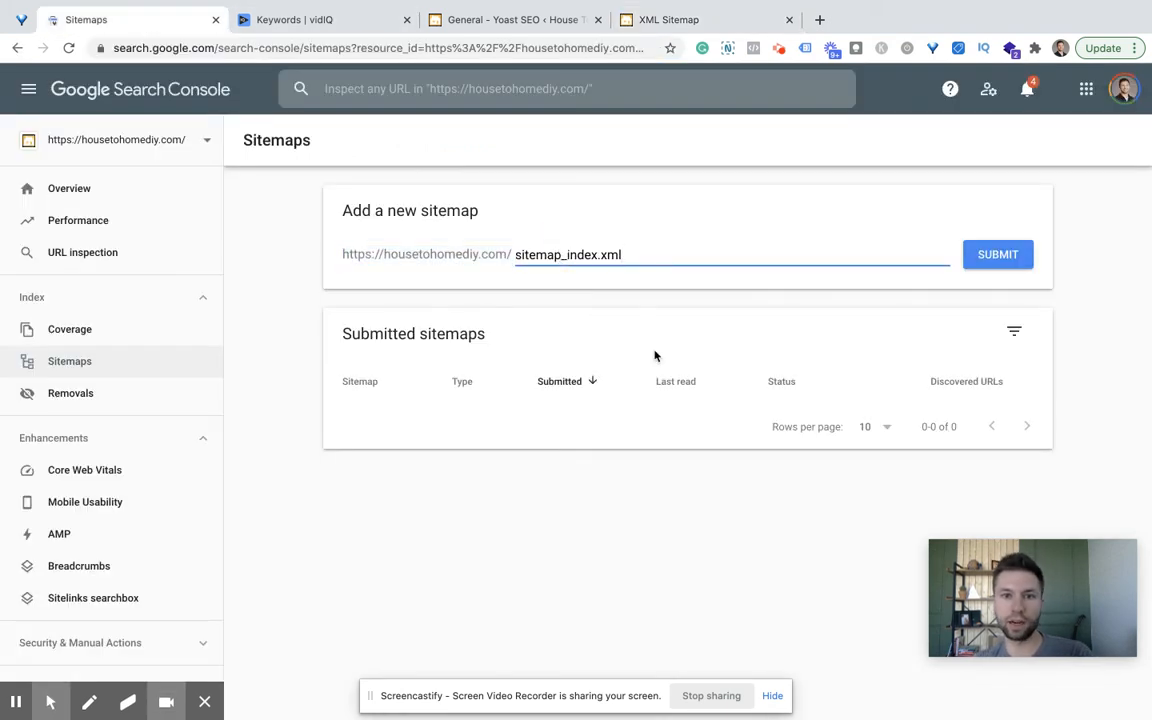
{"action": "left_click", "coordinate": [996, 254]}
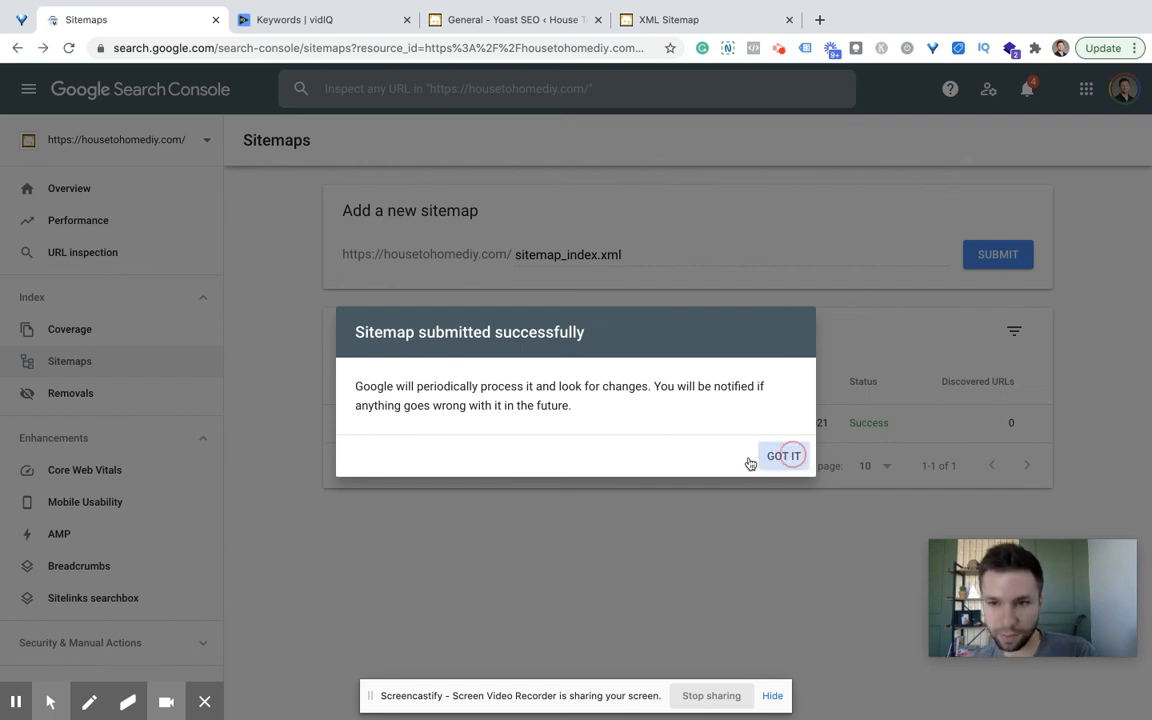
{"action": "left_click", "coordinate": [784, 456]}
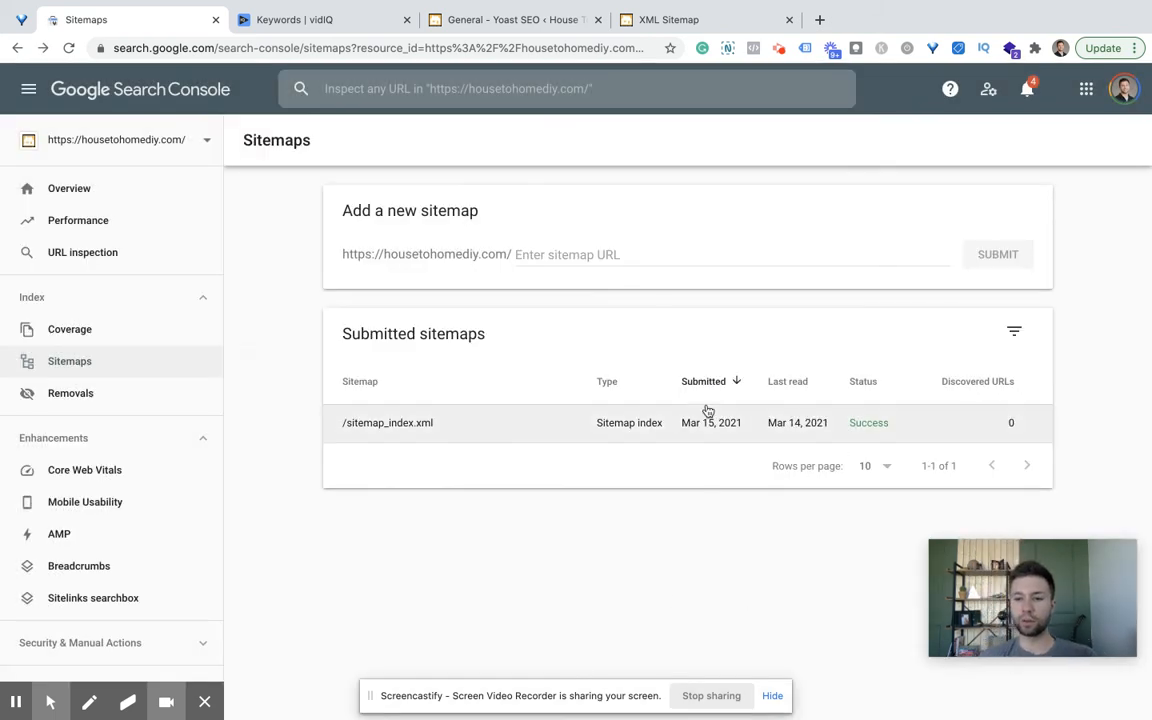